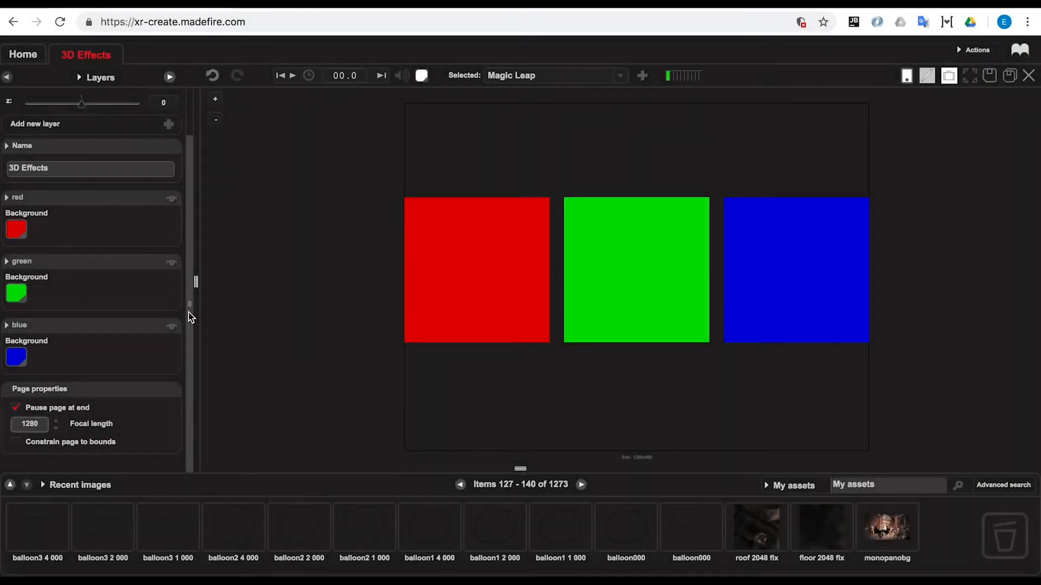
mouse_move(105, 325)
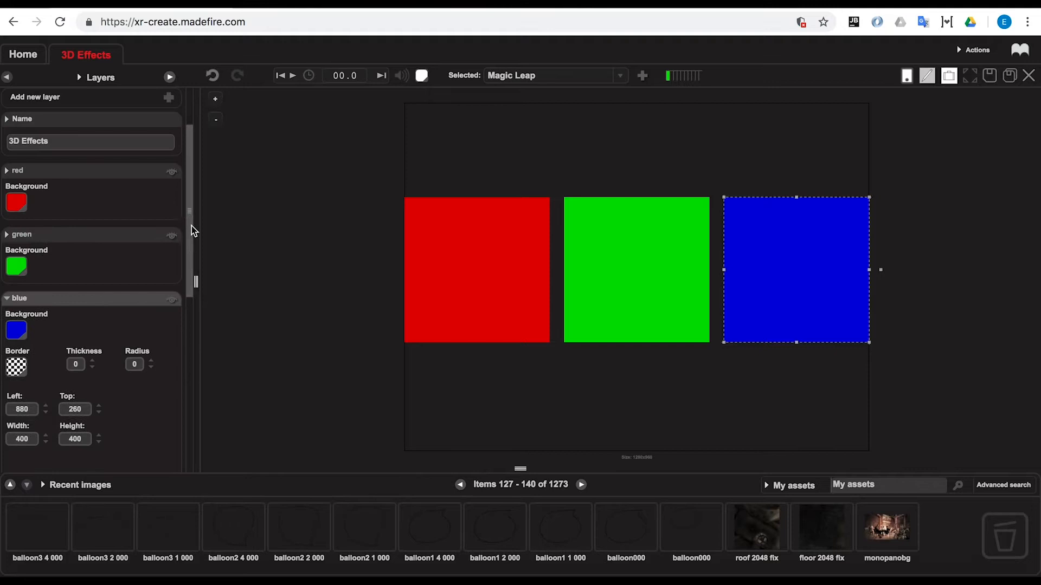
Create a 5-second 'move red' effect: red square 200 back in depth, quintic easing; preview it.
click(635, 269)
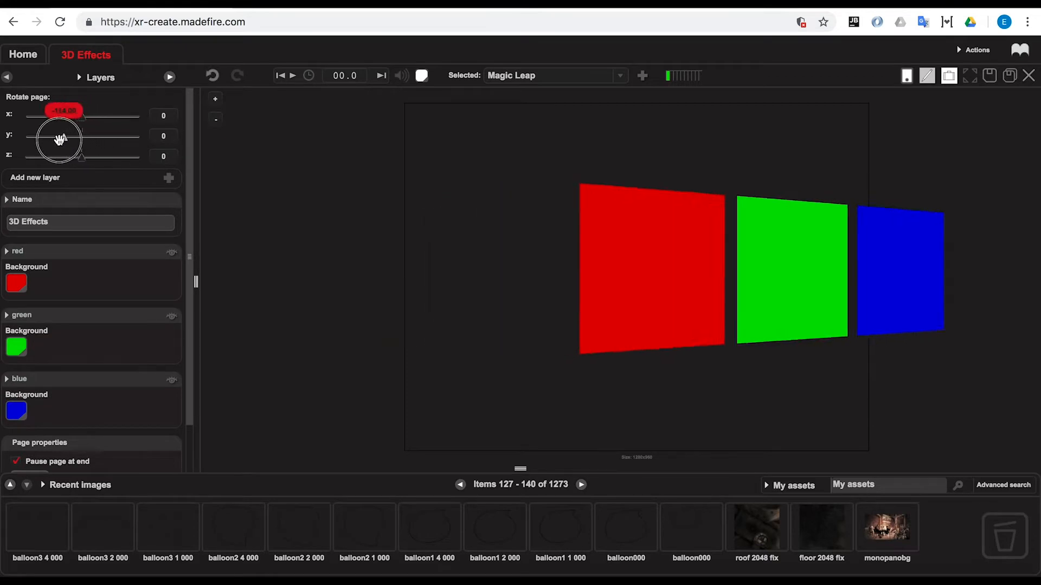
drag(63, 110, 81, 110)
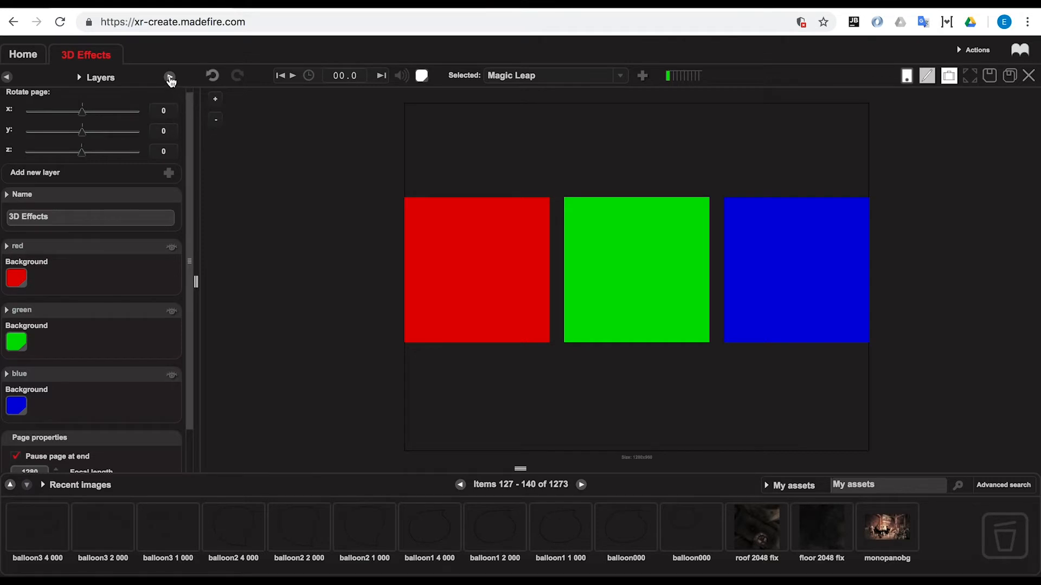
click(169, 77)
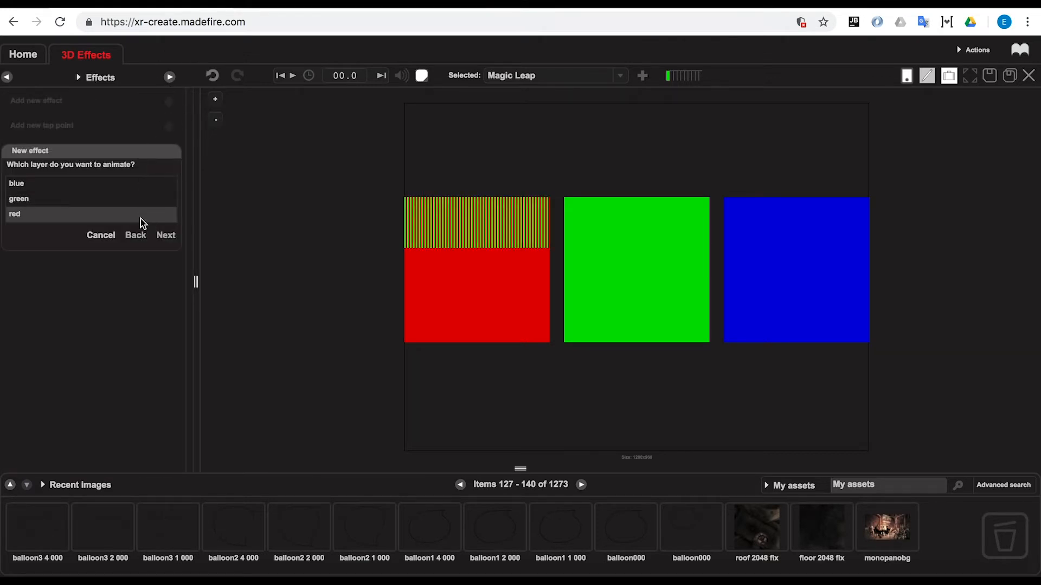
click(165, 235)
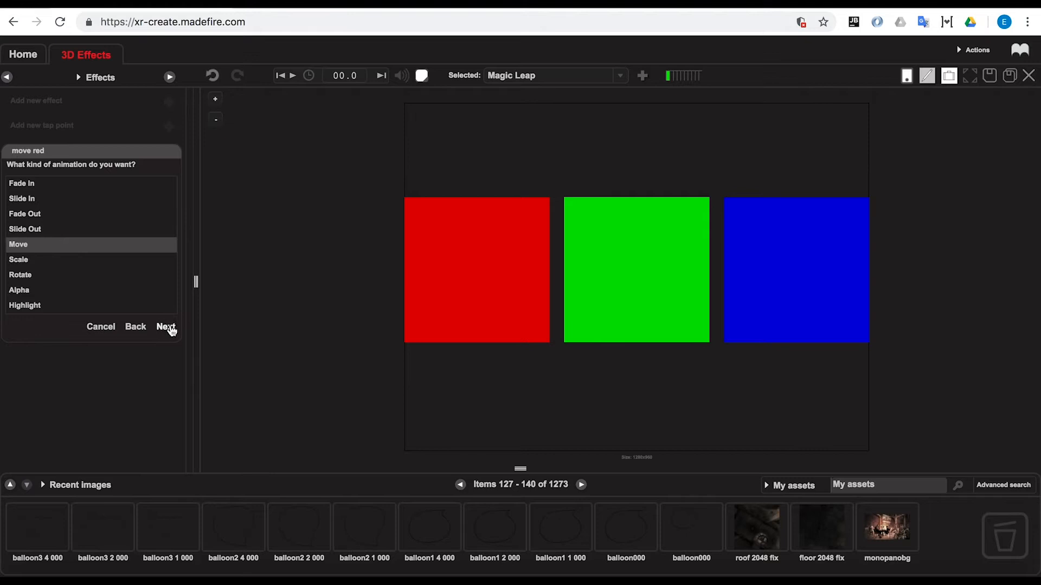
click(165, 327)
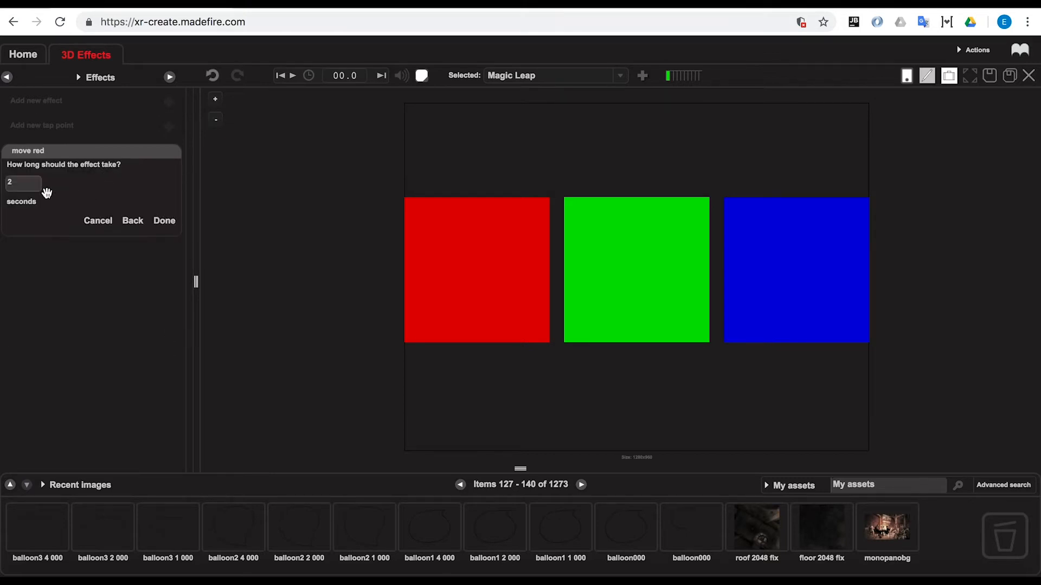
click(164, 220)
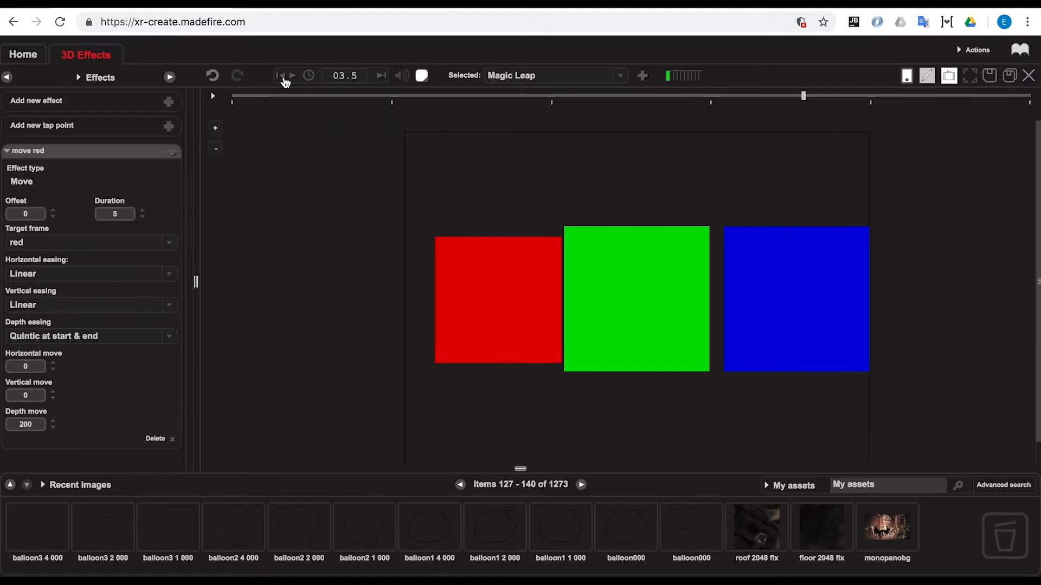
click(291, 75)
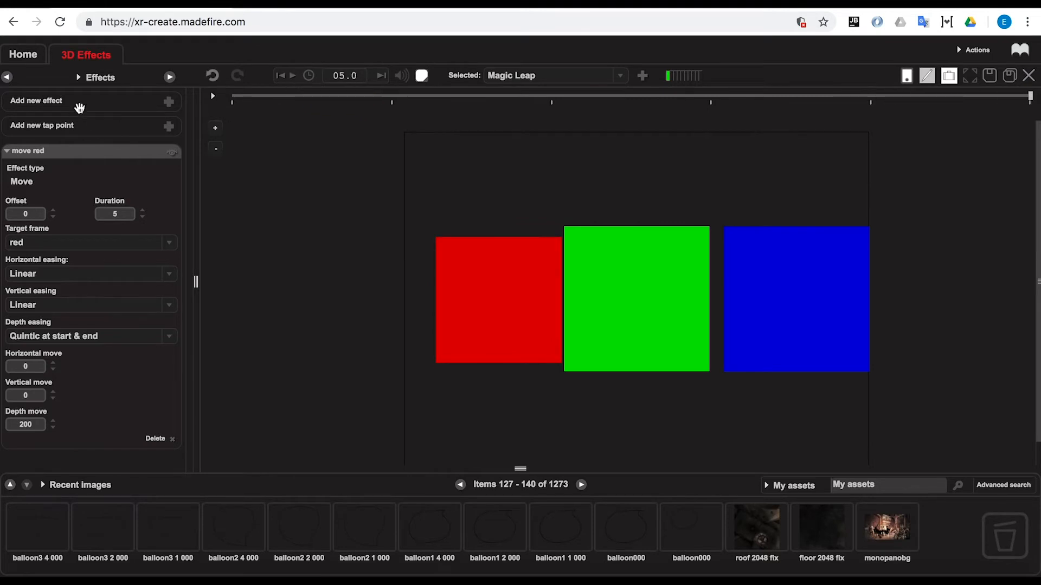
Add a 5-second 'move green' effect sending the green square 400 back in depth.
click(7, 76)
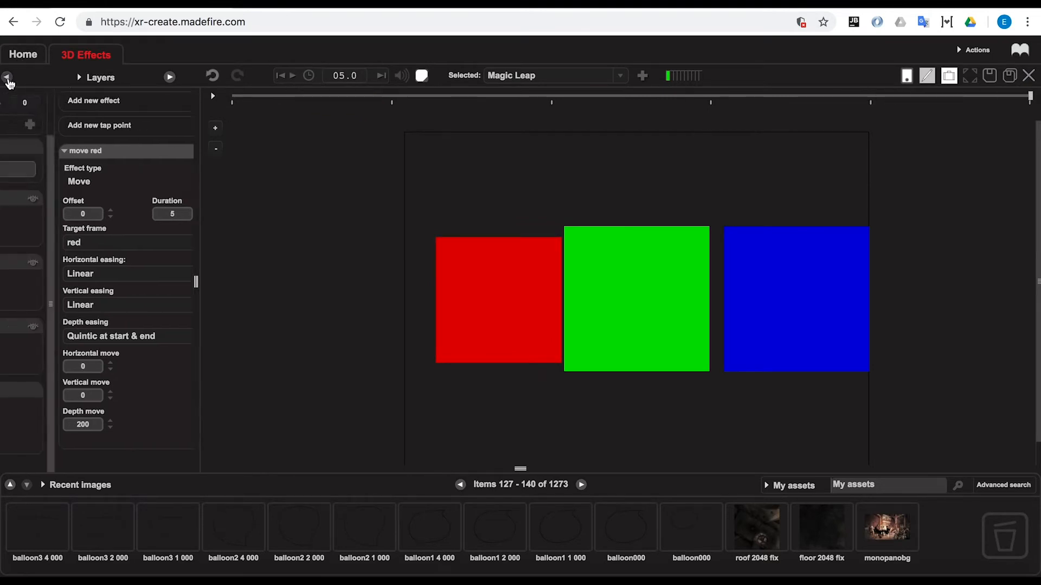
click(169, 76)
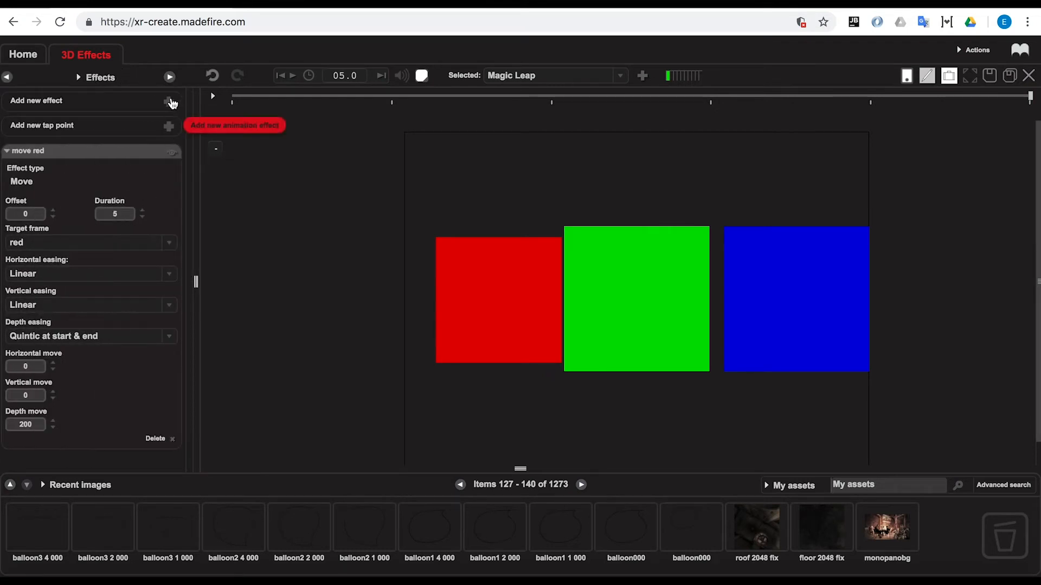
click(233, 125)
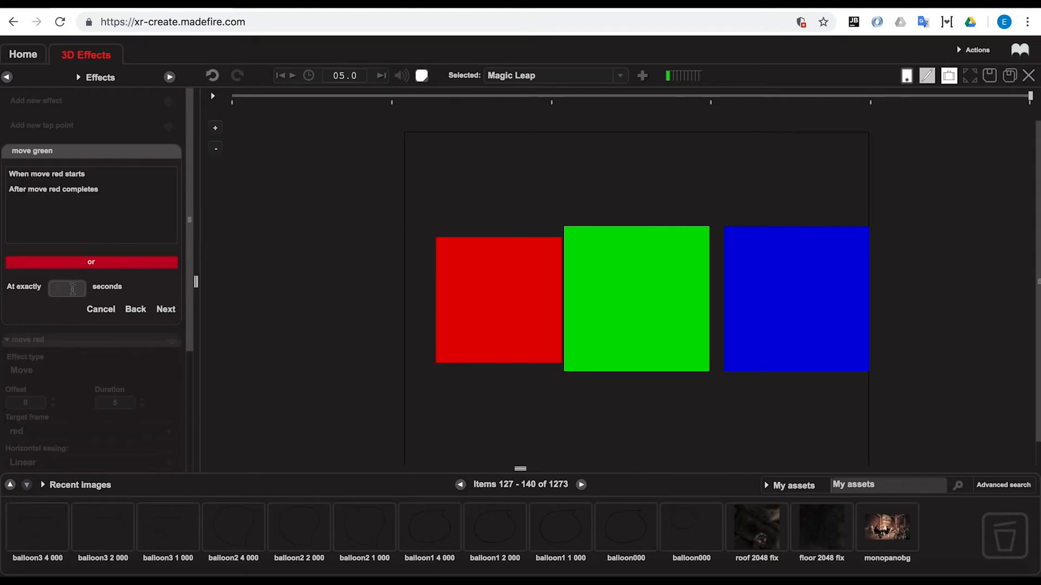
click(166, 309)
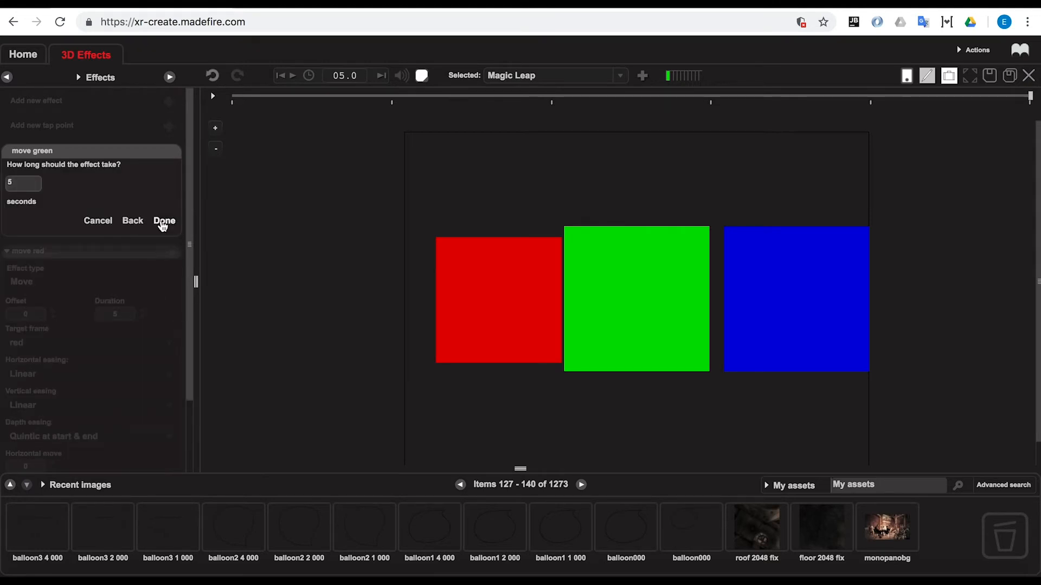
click(163, 220)
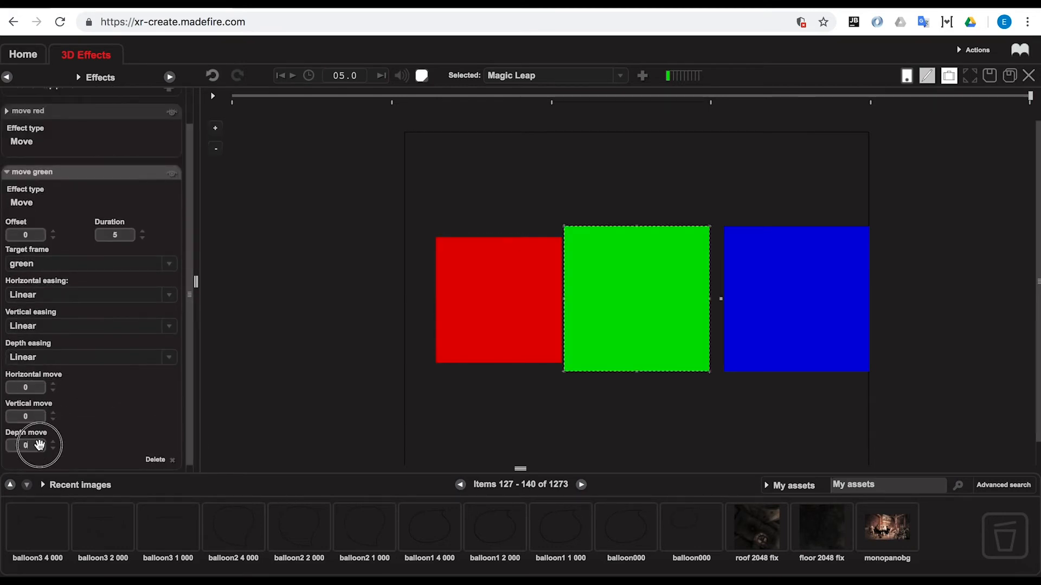
text(400)
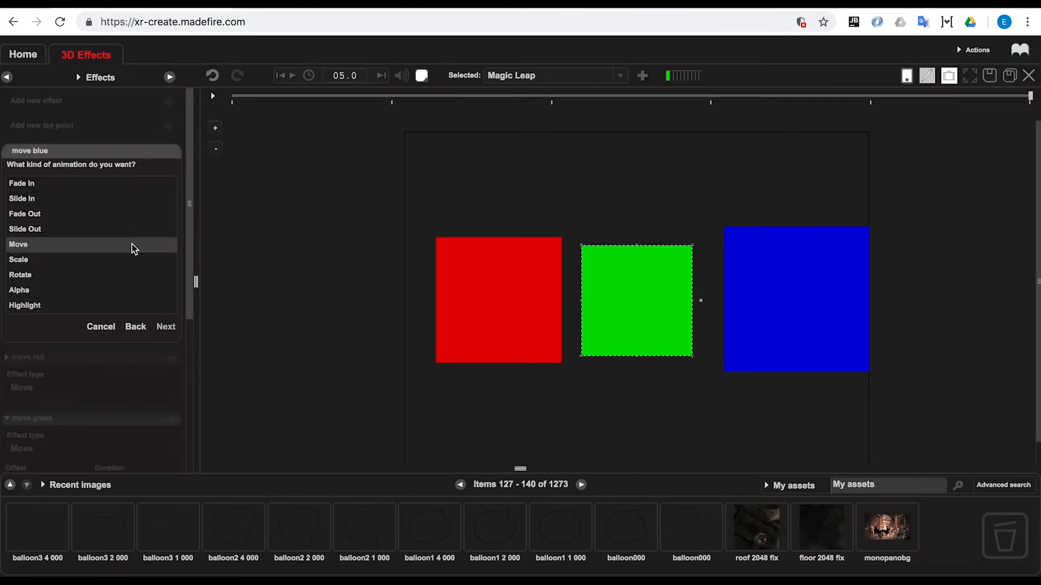
Make a 'move blue' effect with Depth move 600 and quintic easing, then rewind and replay.
click(165, 327)
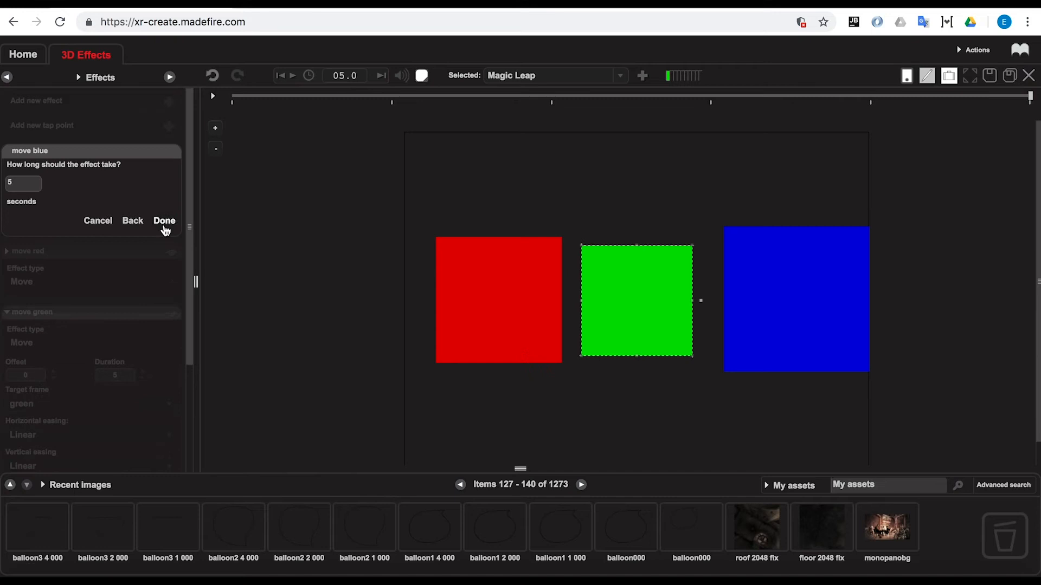
click(165, 221)
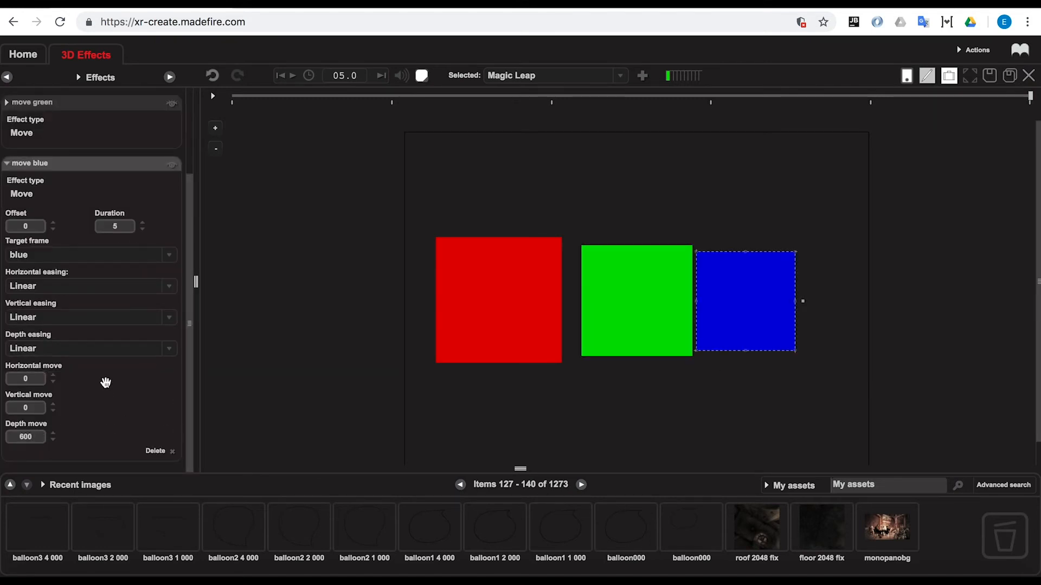
click(86, 348)
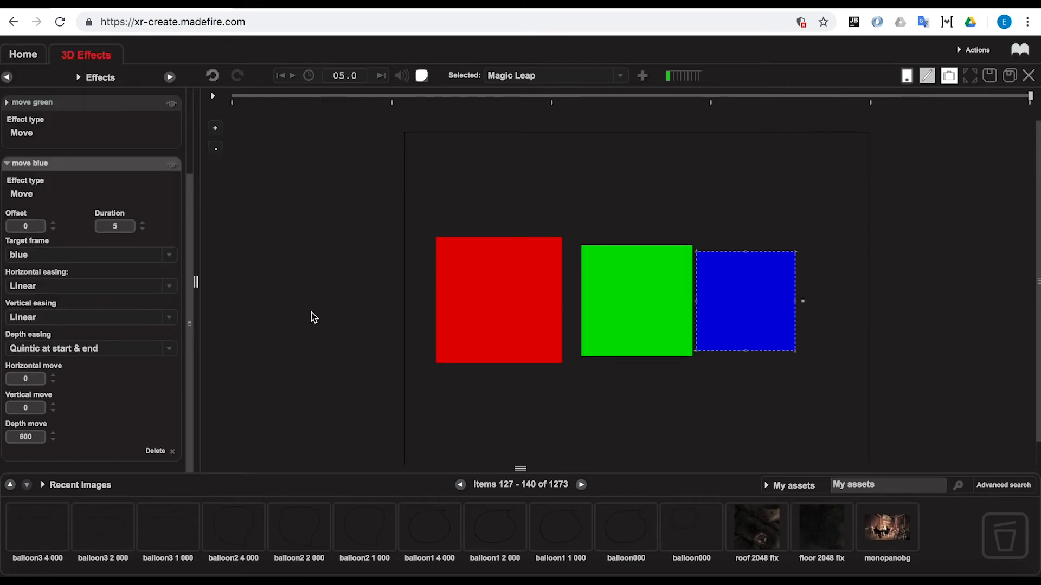
click(281, 74)
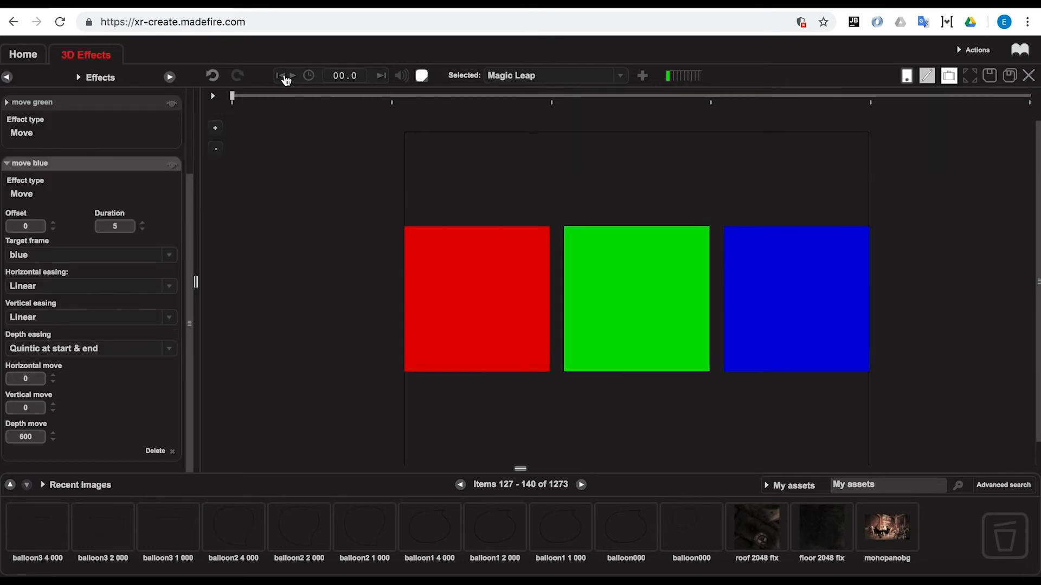
click(281, 74)
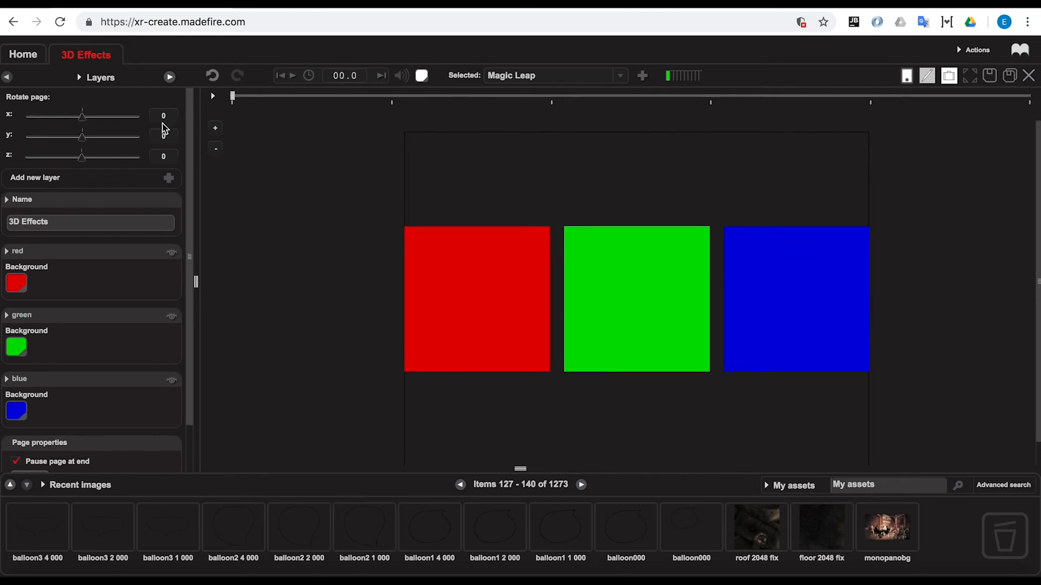
Rotate the page on Y, play the three squares receding to staggered depths, then rewind.
drag(82, 137, 82, 137)
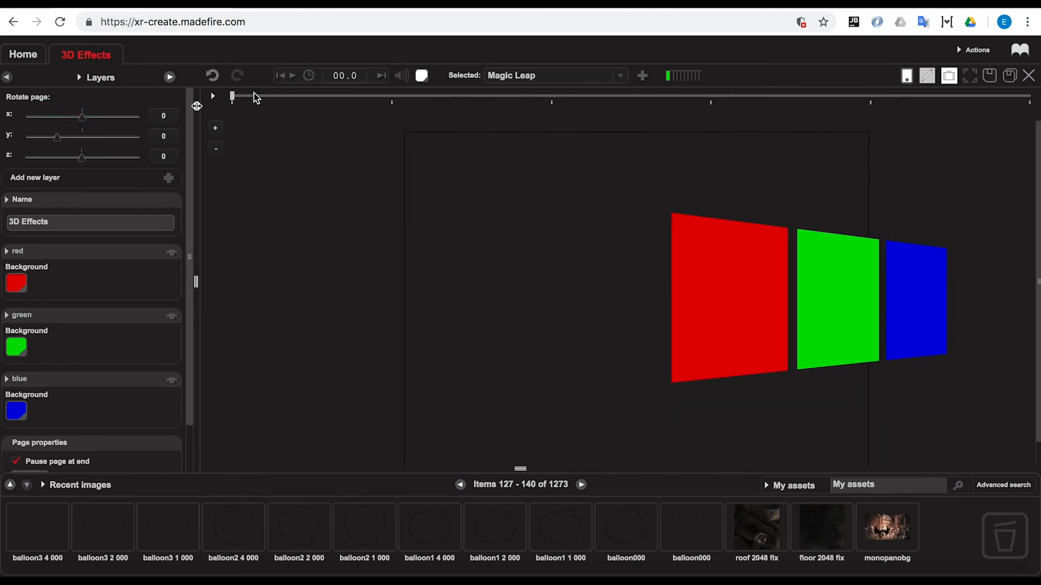
click(293, 74)
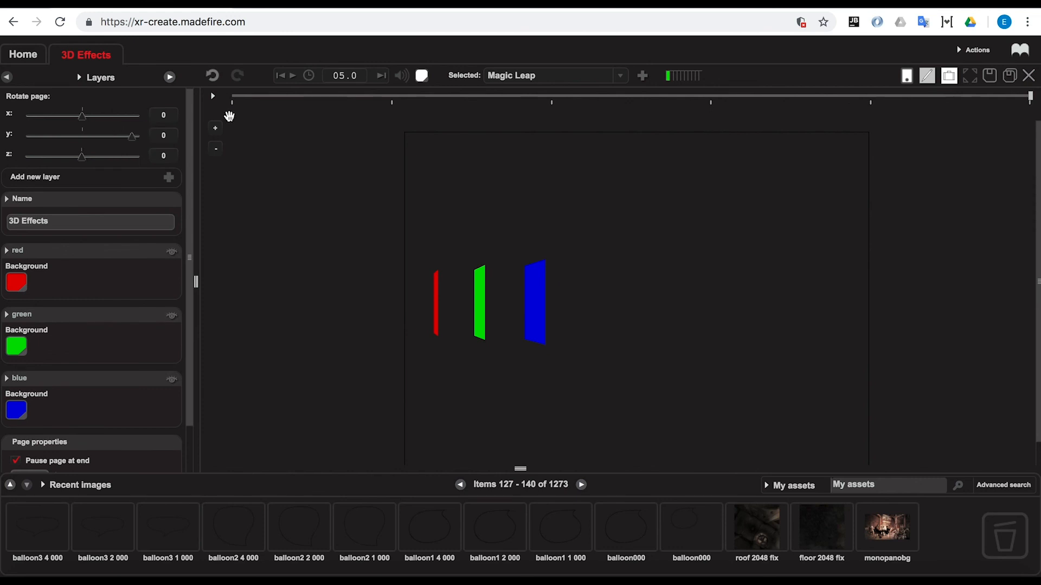
click(281, 75)
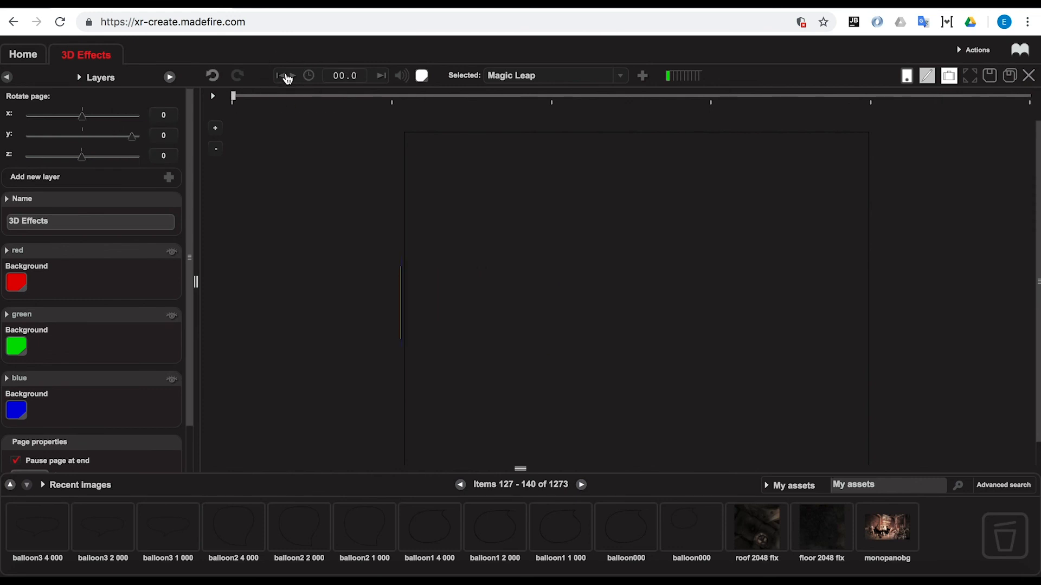